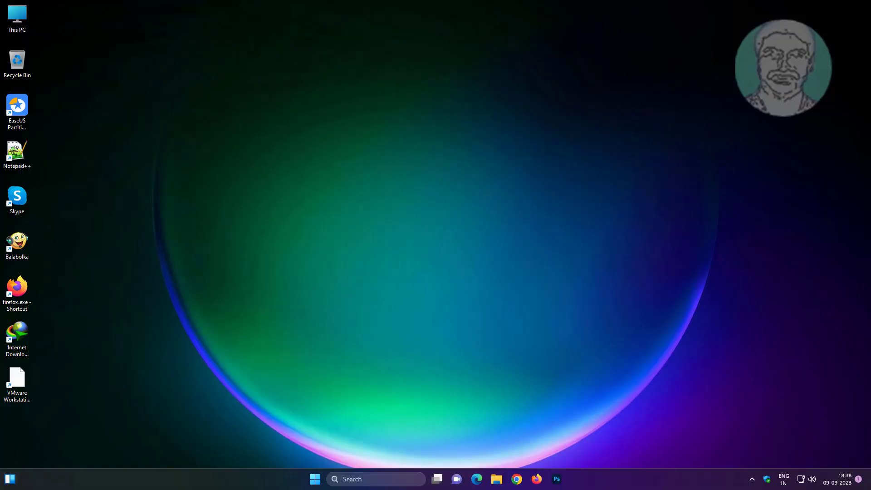
Search the Start menu for "device manager" and launch Device Manager
left_click(315, 478)
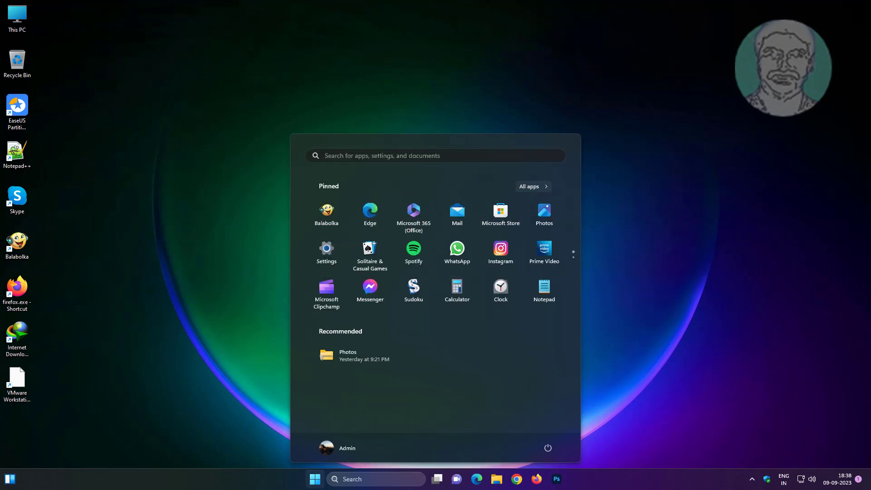
type("device manager")
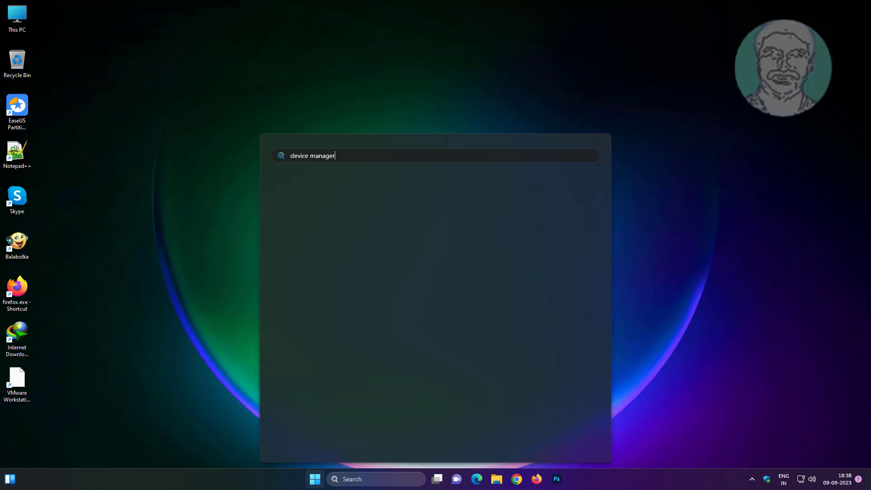
type("device manager")
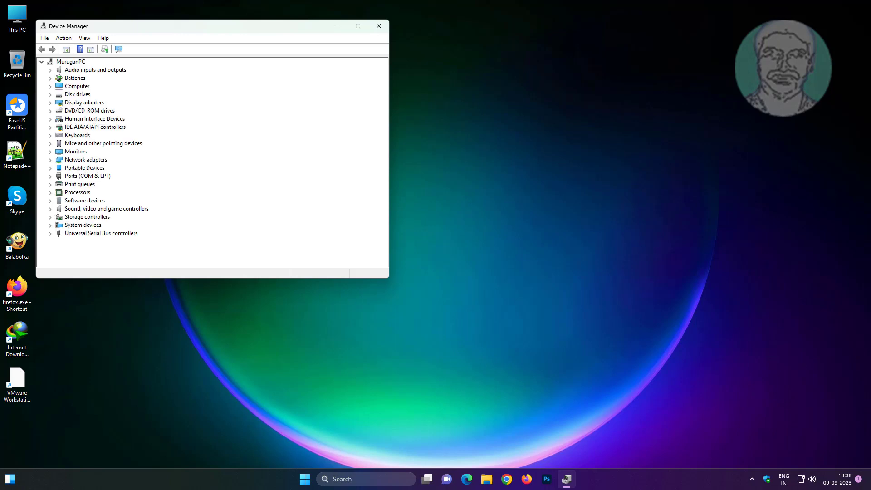
Expand Mice and other pointing devices and show the VMware Pointing Device's Driver details
left_click(76, 78)
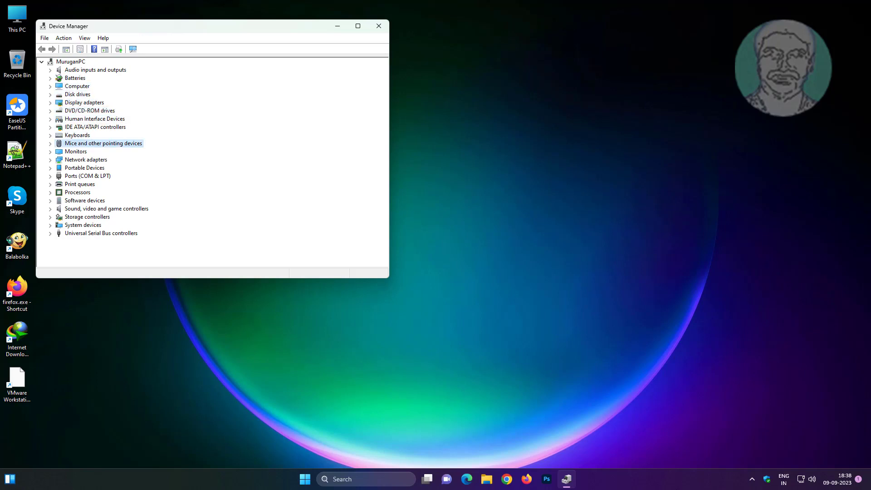
left_click(49, 144)
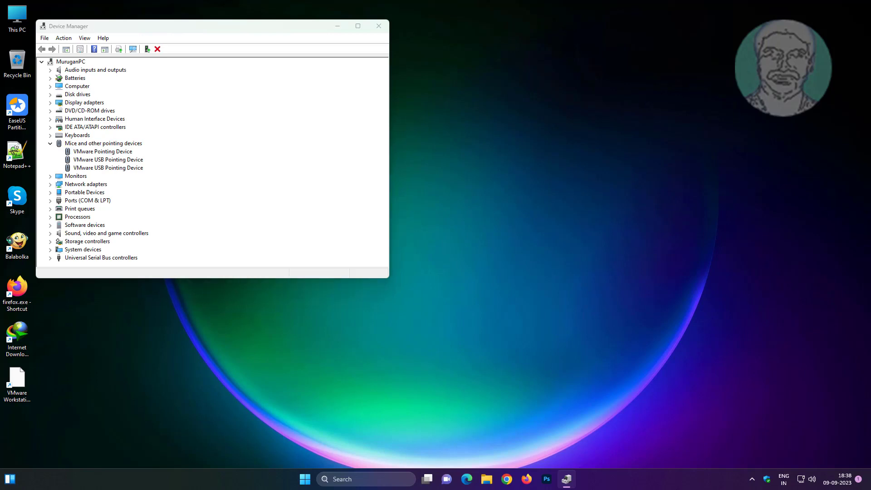
double_click(102, 152)
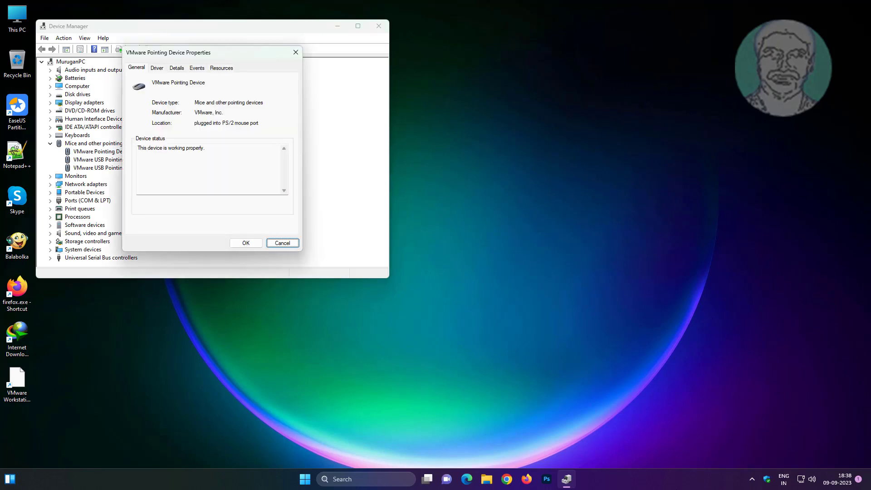
left_click(157, 67)
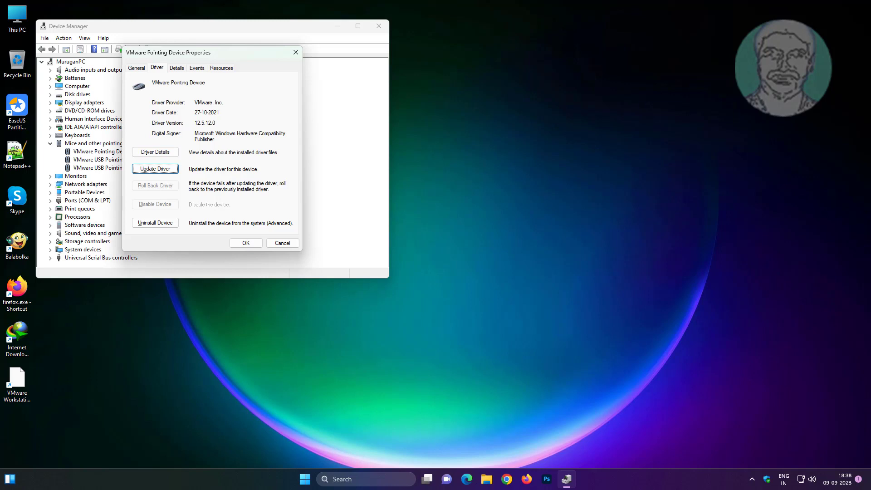
Run an automatic driver search for the VMware Pointing Device, then close the wizard and properties
left_click(155, 170)
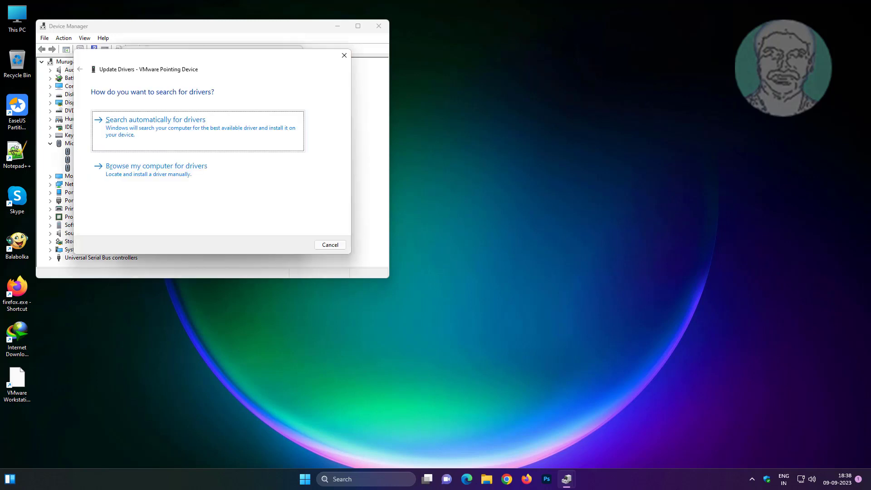
left_click(155, 120)
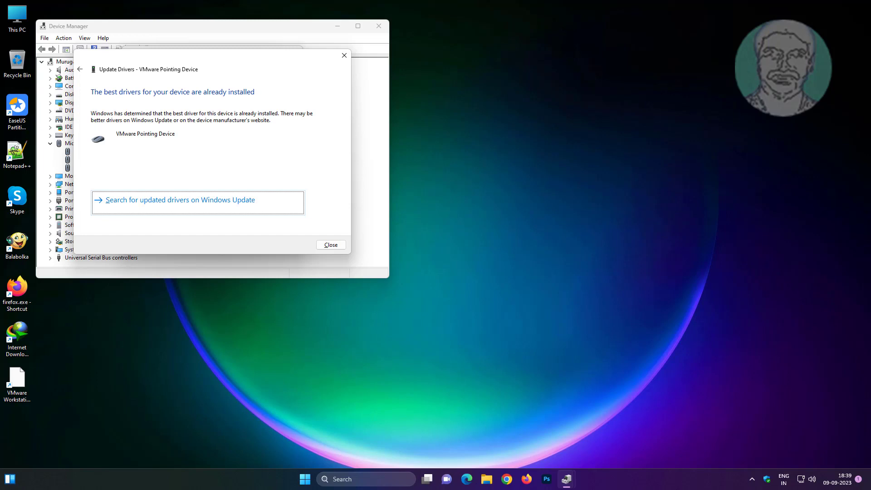
left_click(330, 245)
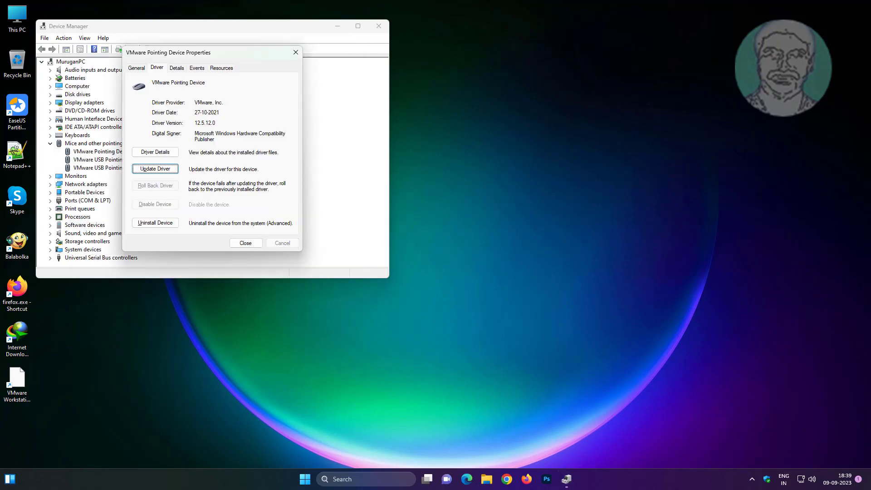
left_click(245, 243)
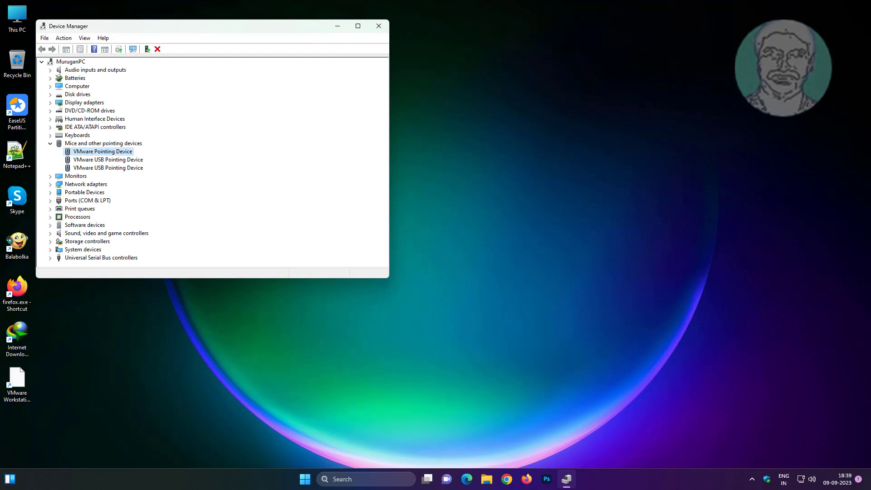
Close Device Manager and relaunch it from a Start menu search for "device Manager"
left_click(378, 26)
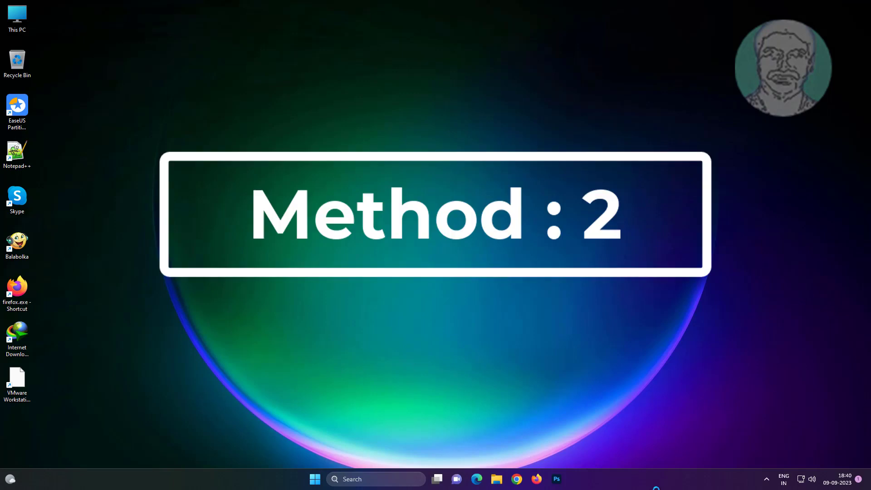
left_click(315, 478)
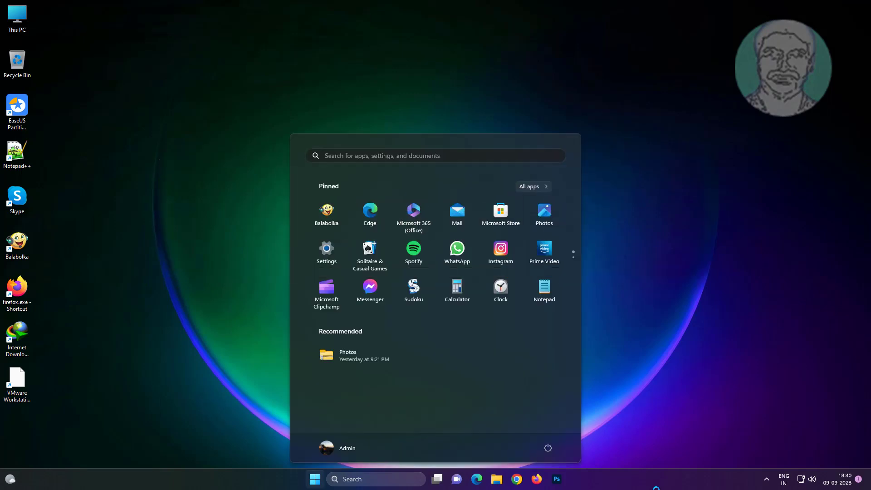
type("device Manager")
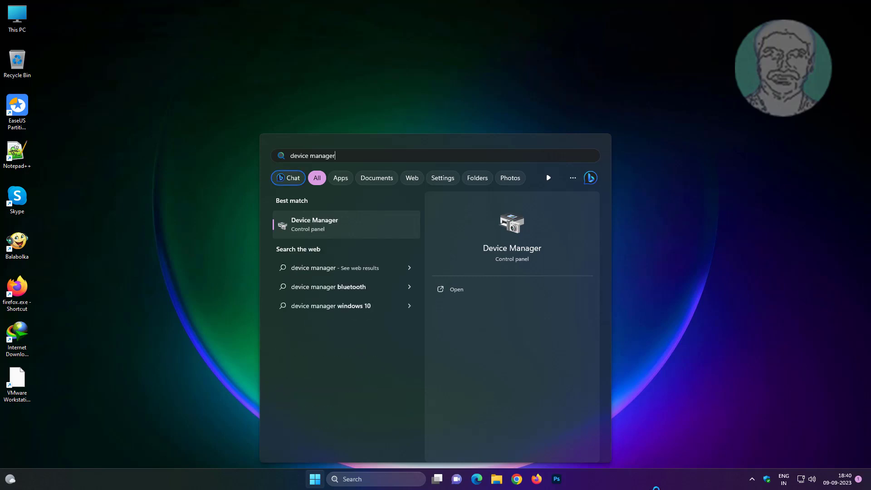
left_click(314, 224)
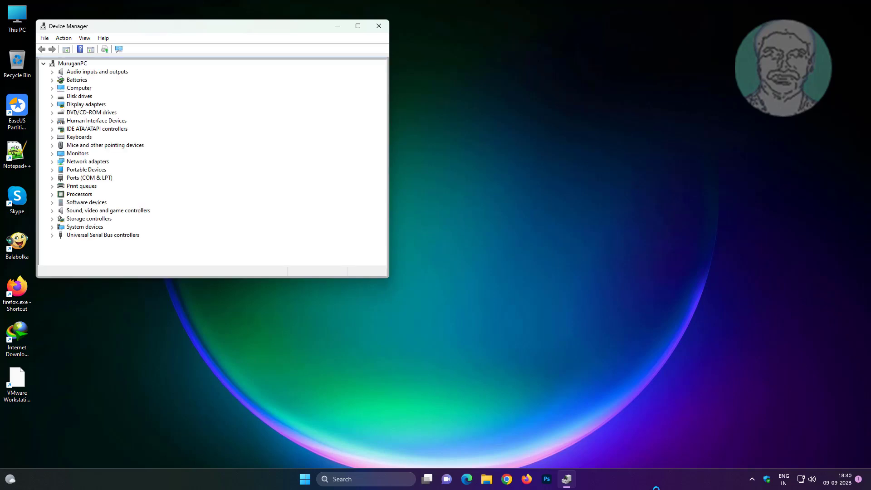
Reopen the VMware Pointing Device's properties at its Driver details under Mice
left_click(72, 63)
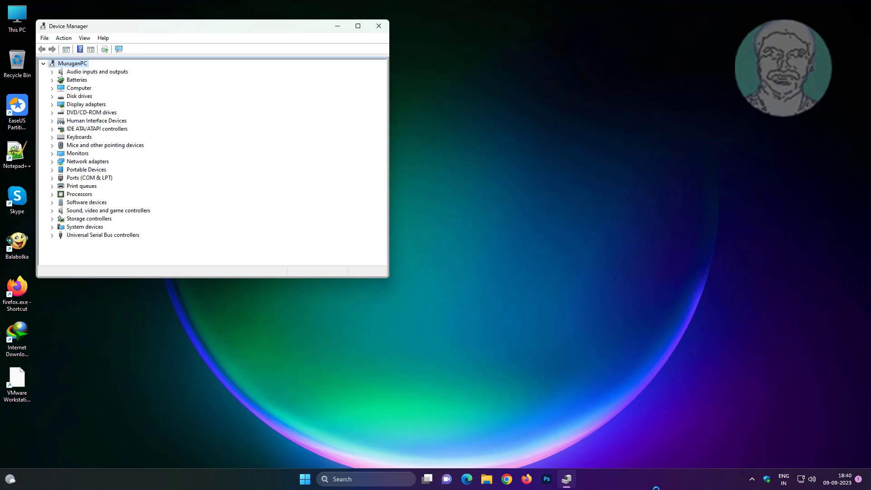
left_click(105, 146)
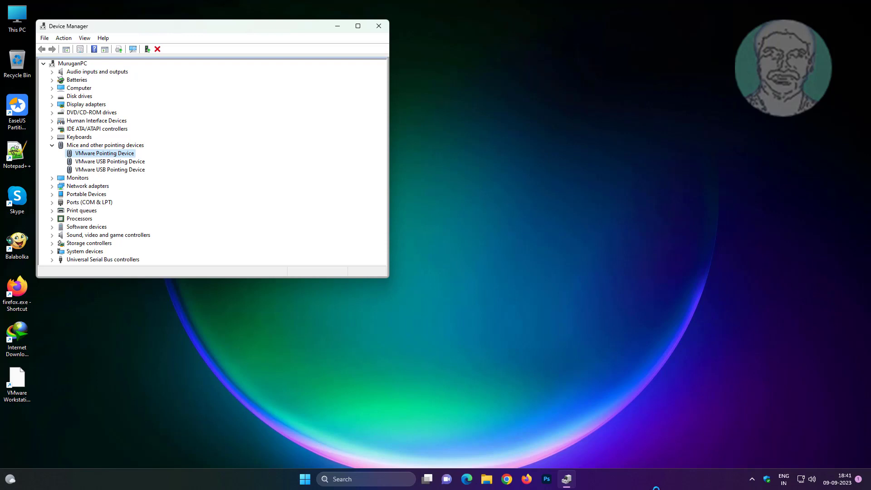
double_click(103, 152)
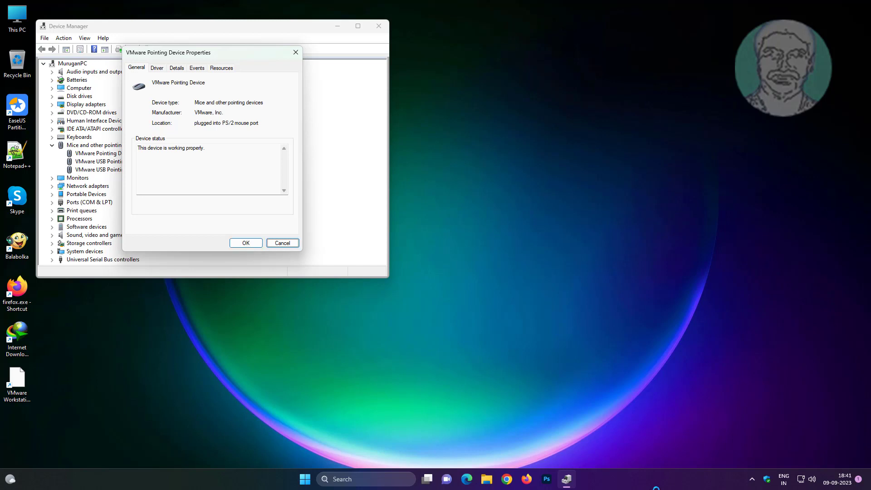
left_click(156, 67)
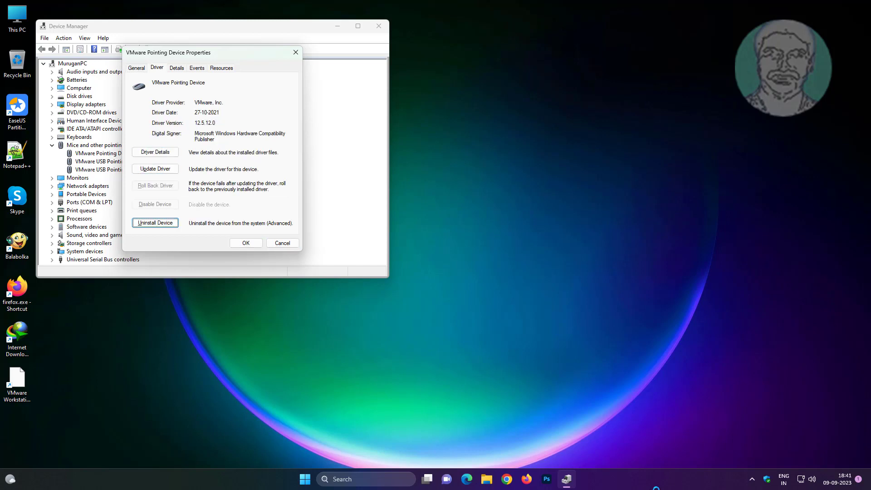
Uninstall the VMware Pointing Device and agree to restart the computer now
left_click(155, 224)
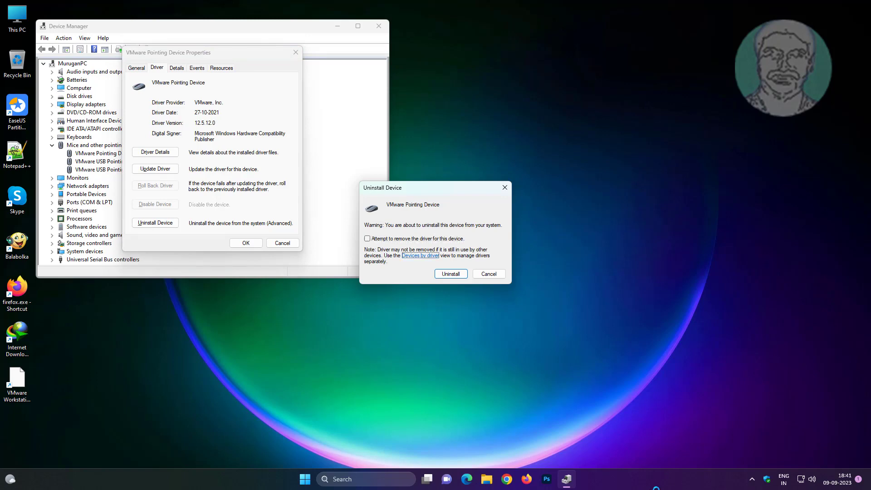
left_click(450, 274)
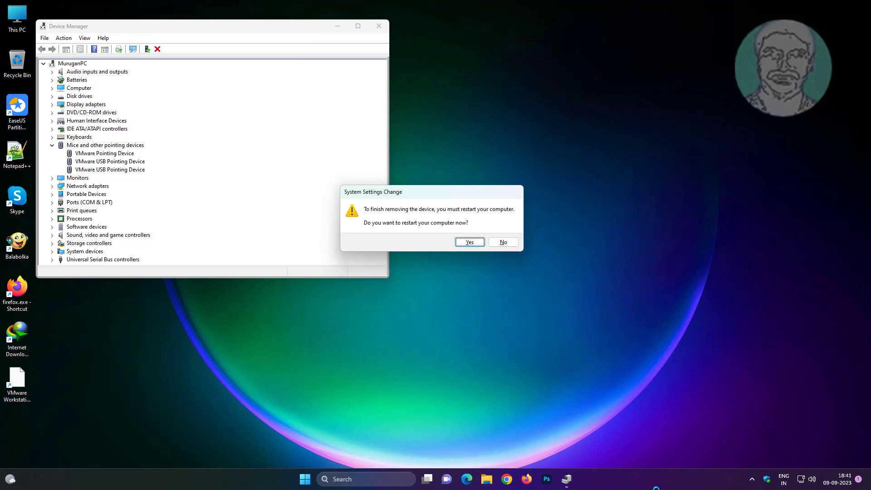
left_click(468, 241)
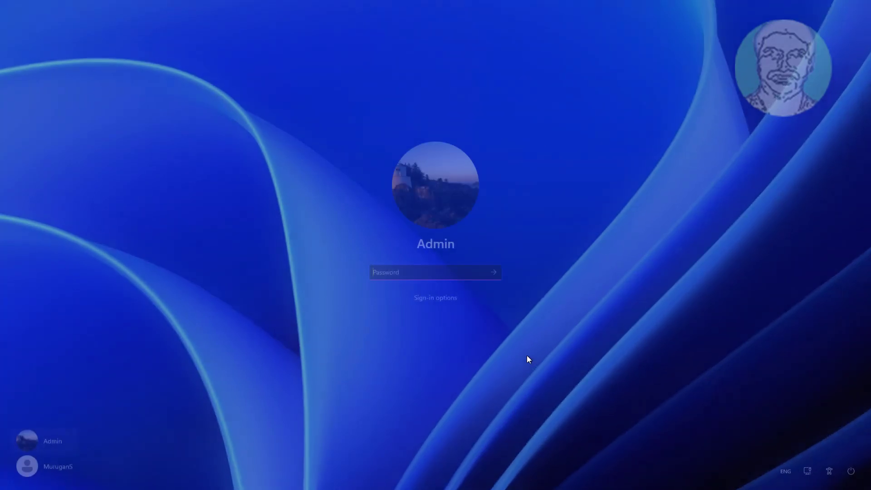
Sign back in after the restart and launch Firefox from the taskbar
left_click(434, 272)
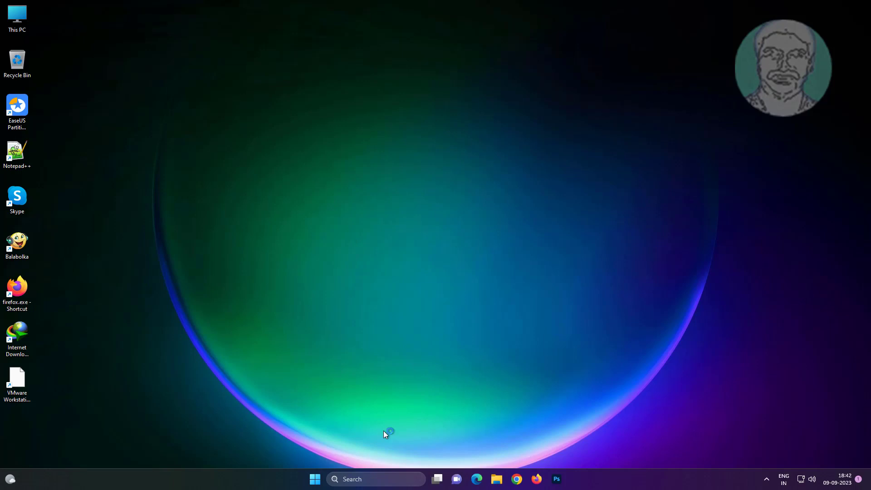
mouse_move(350, 286)
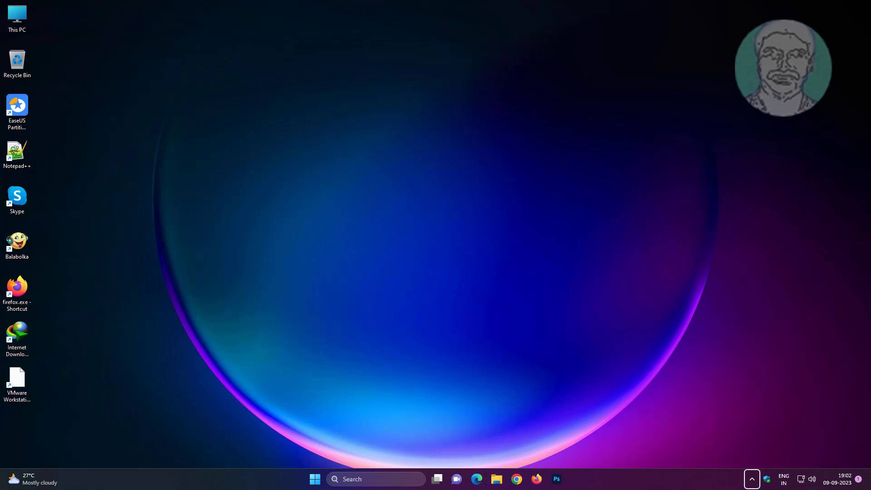
left_click(17, 17)
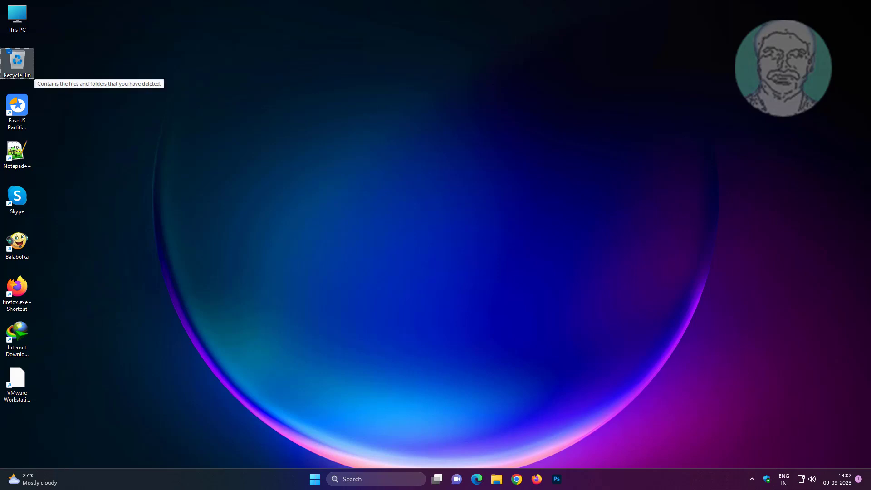
left_click(16, 244)
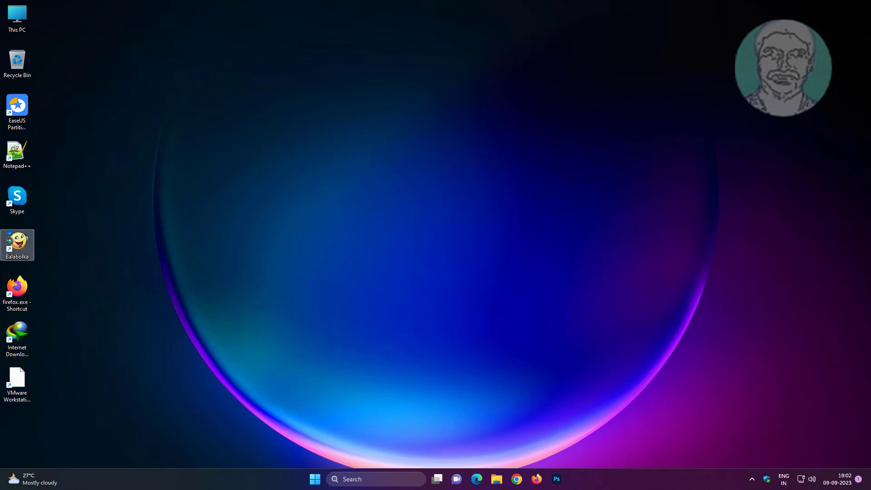
left_click(17, 293)
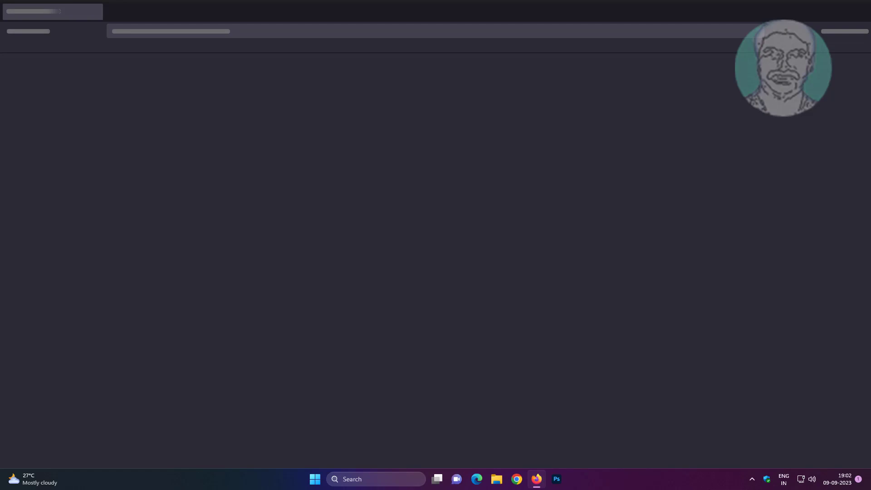
Search the web from Firefox's address bar for DELL MOUSE DRIVER
left_click(536, 480)
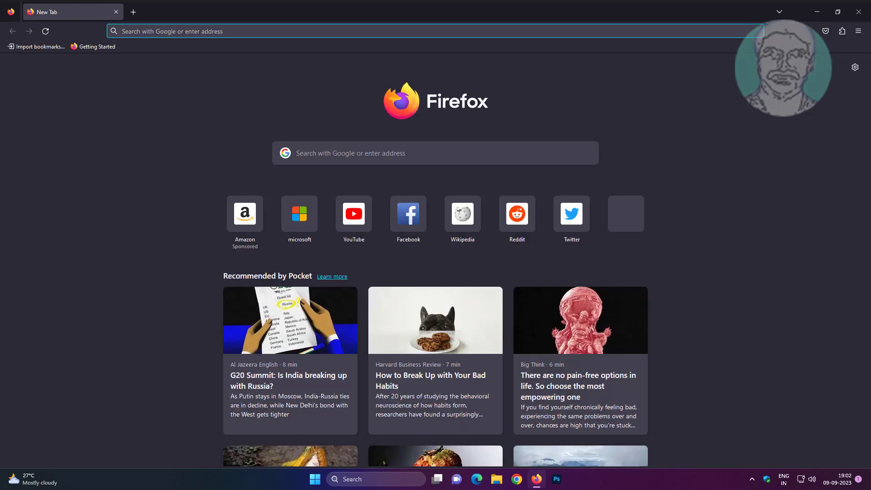
type("DELL+MOUSE+DRIVER")
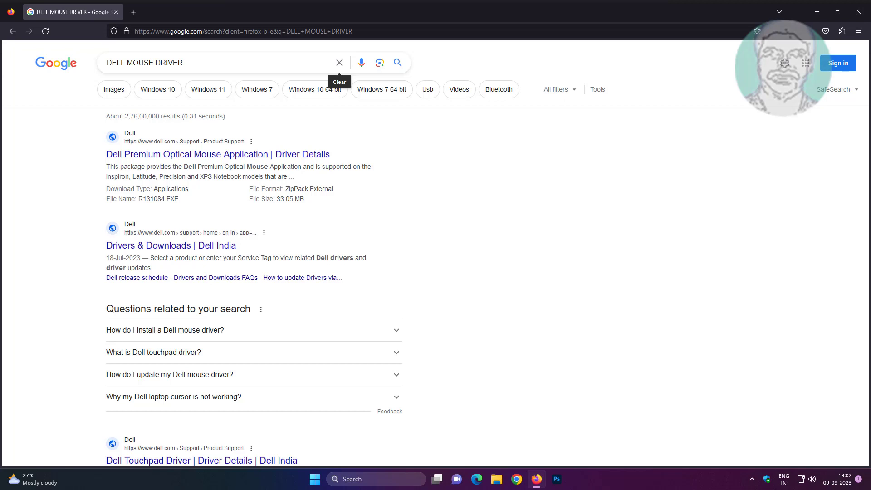
mouse_move(784, 62)
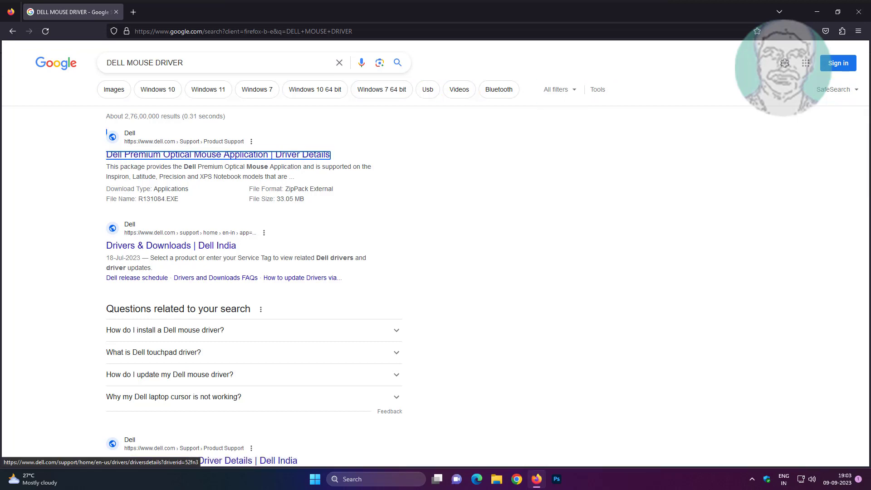
Download the R131084.EXE package from the Dell Premium Optical Mouse Application page and run it
left_click(218, 154)
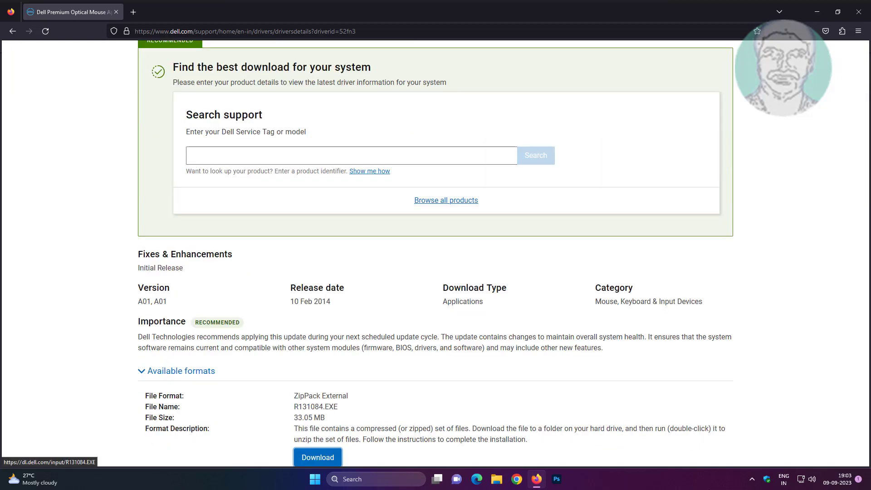
left_click(318, 458)
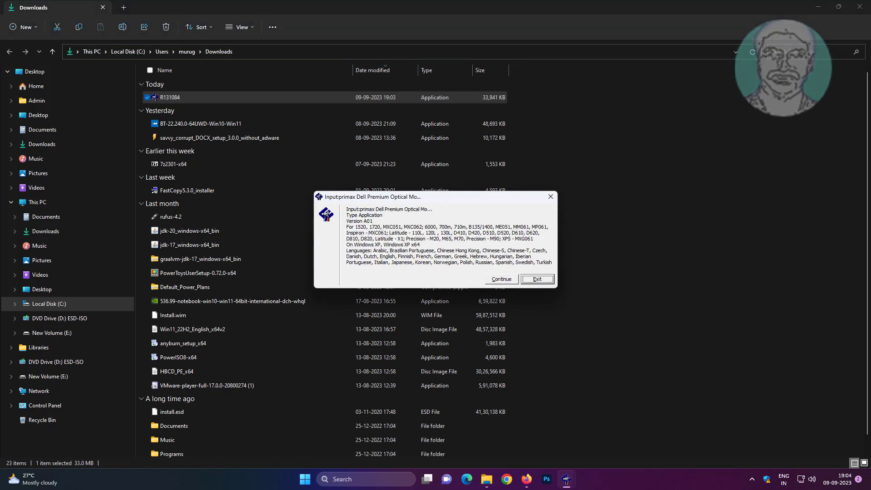
Extract the R131084 files to C:\Dell\Drivers\R131084 and proceed into the Mouse Suite setup
left_click(499, 279)
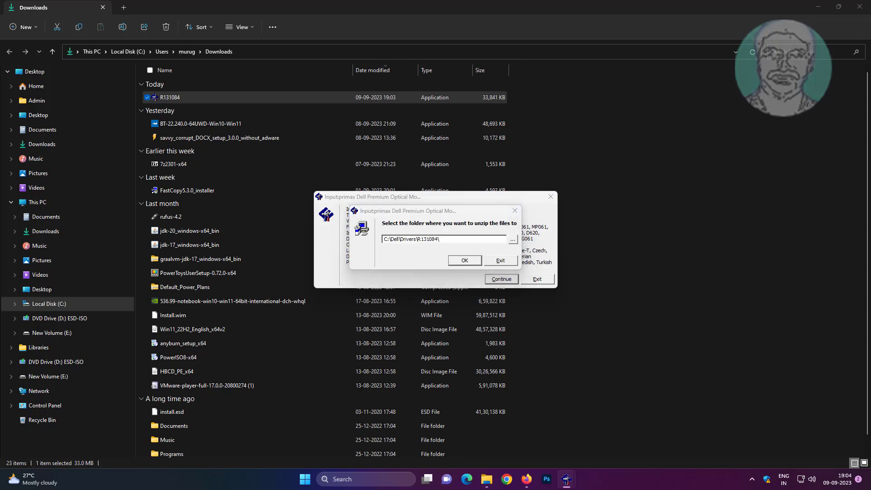
left_click(465, 261)
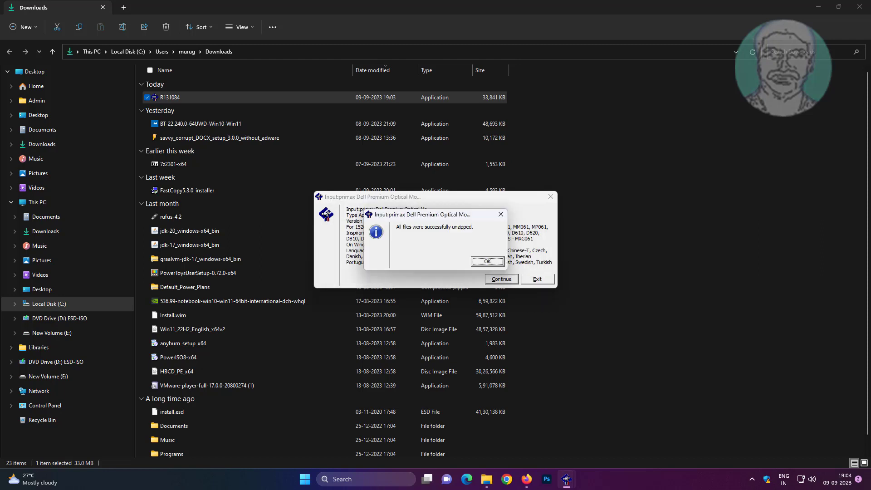
left_click(486, 261)
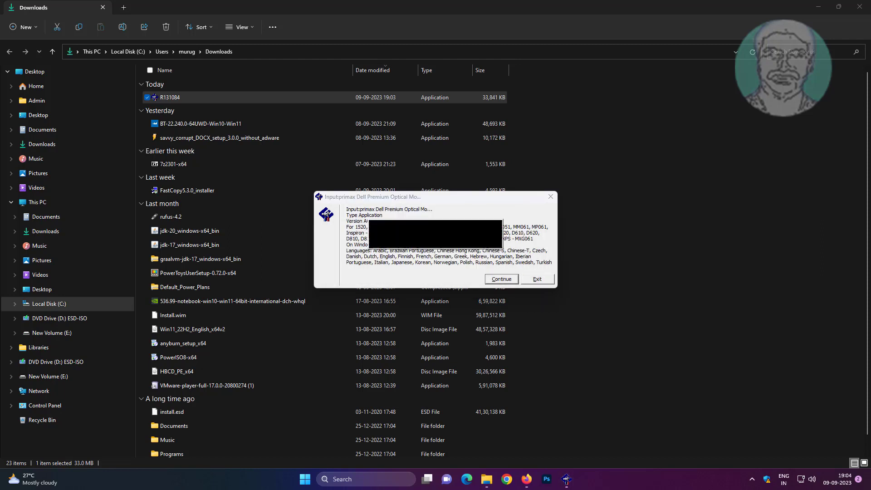
left_click(499, 279)
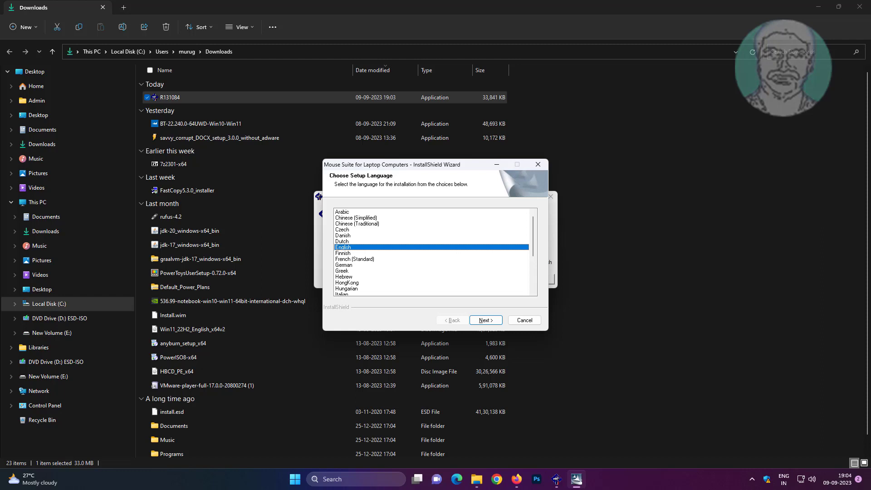
Install Mouse Suite for Laptop Computers in English to the default folder, then finish and exit the extractor
left_click(484, 320)
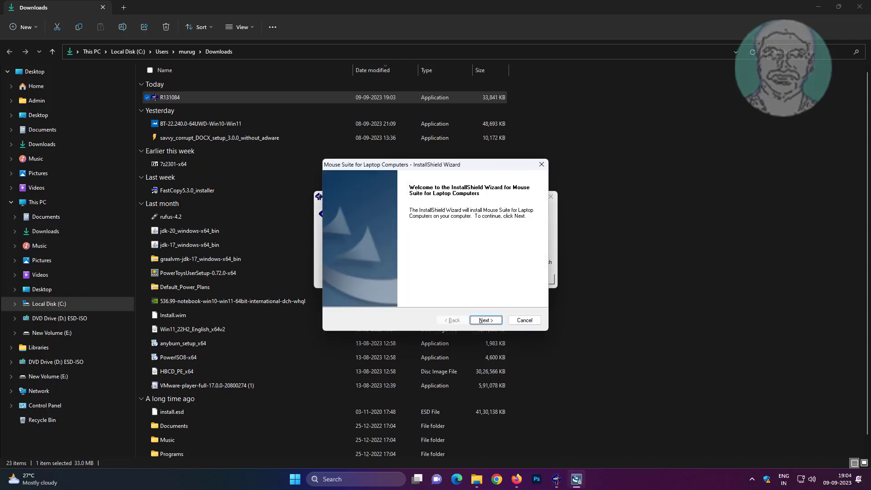
left_click(484, 320)
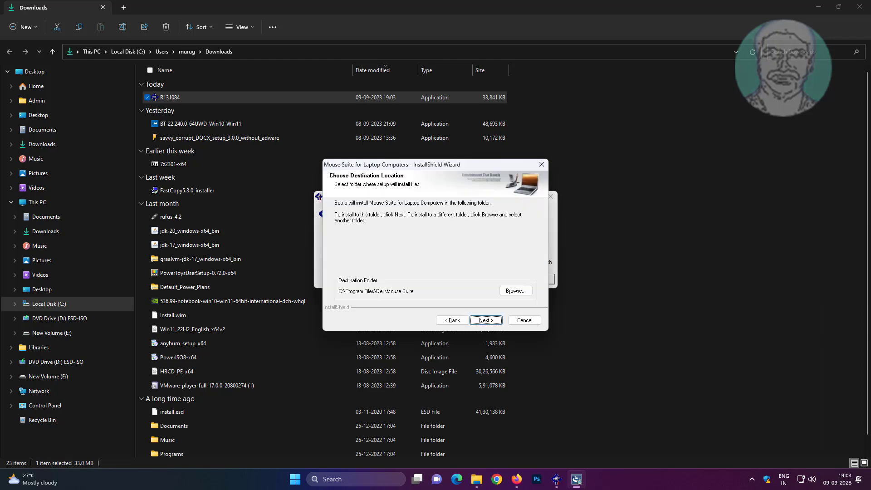
left_click(485, 321)
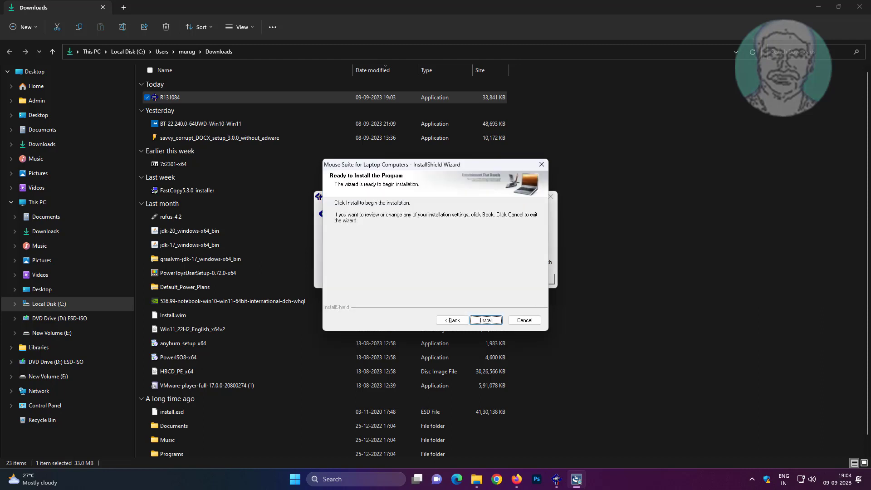
left_click(484, 321)
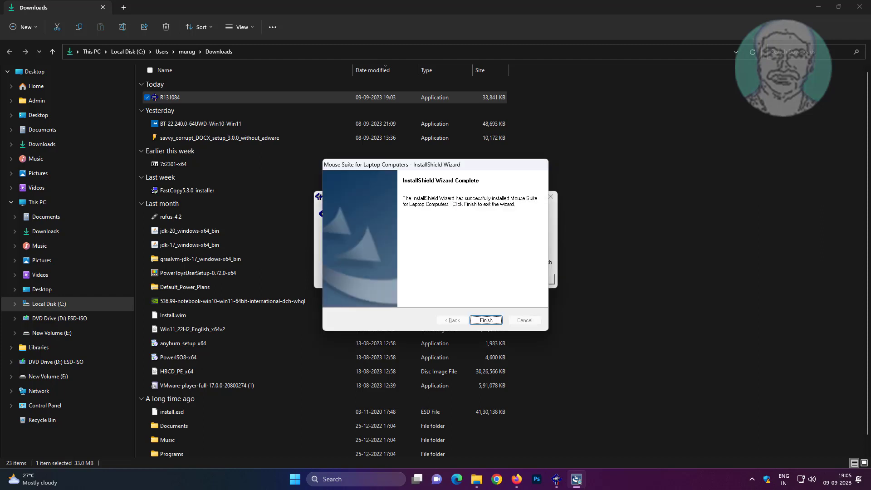
left_click(485, 321)
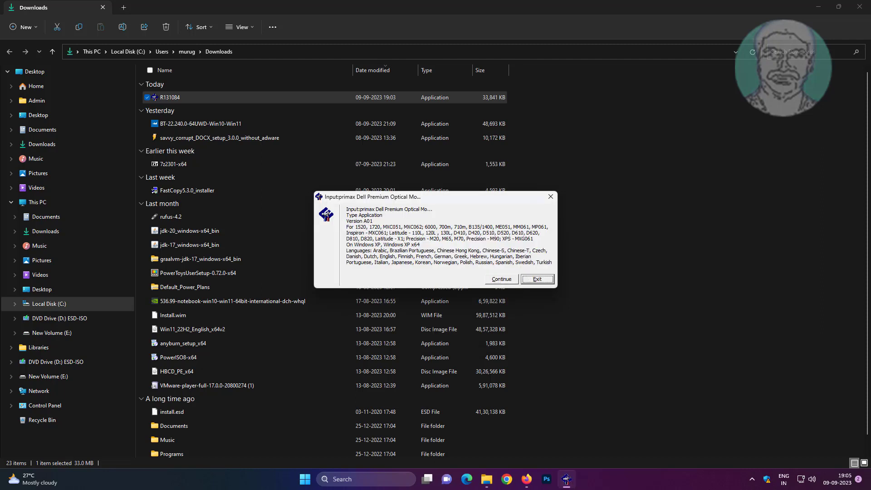
left_click(537, 278)
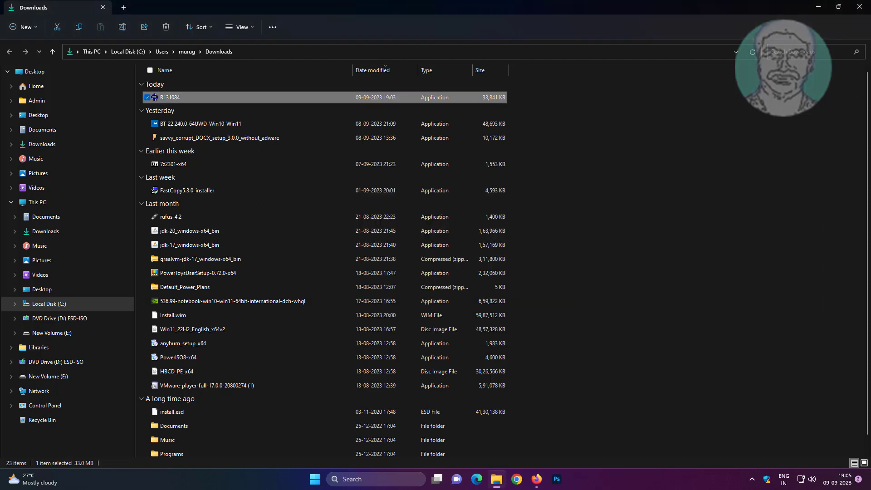